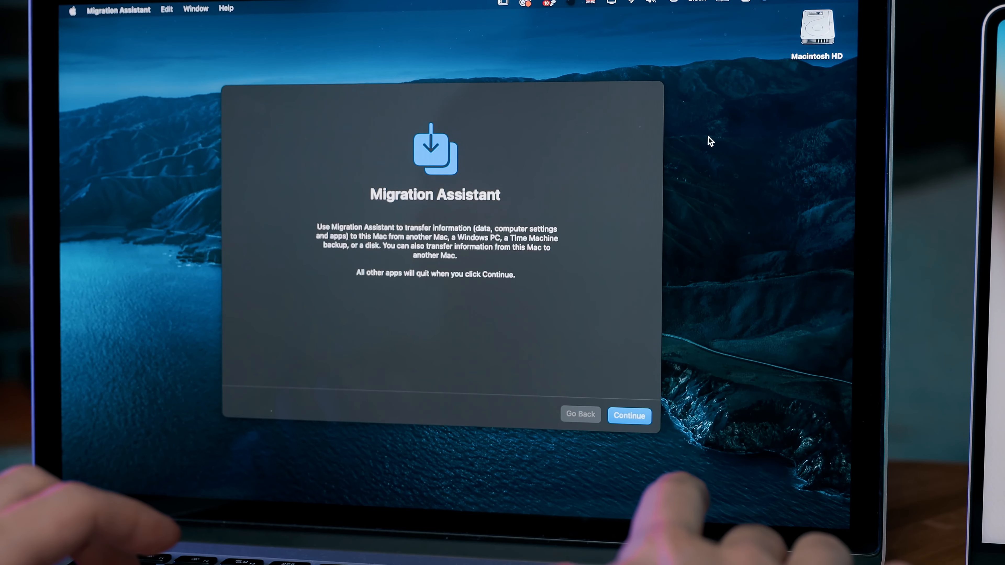
Continue from the introduction and authorise Migration Assistant with the admin password
click(629, 416)
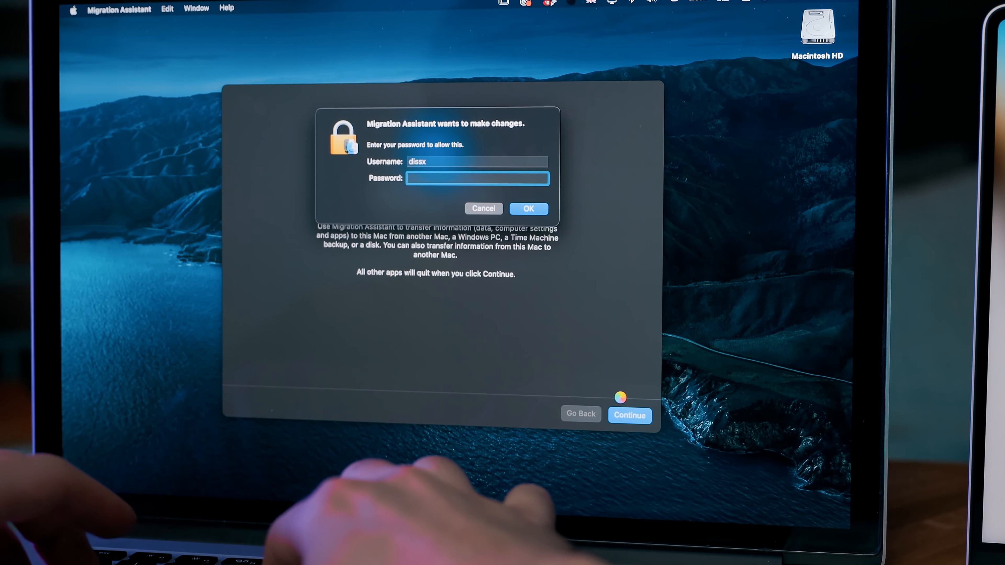
click(528, 208)
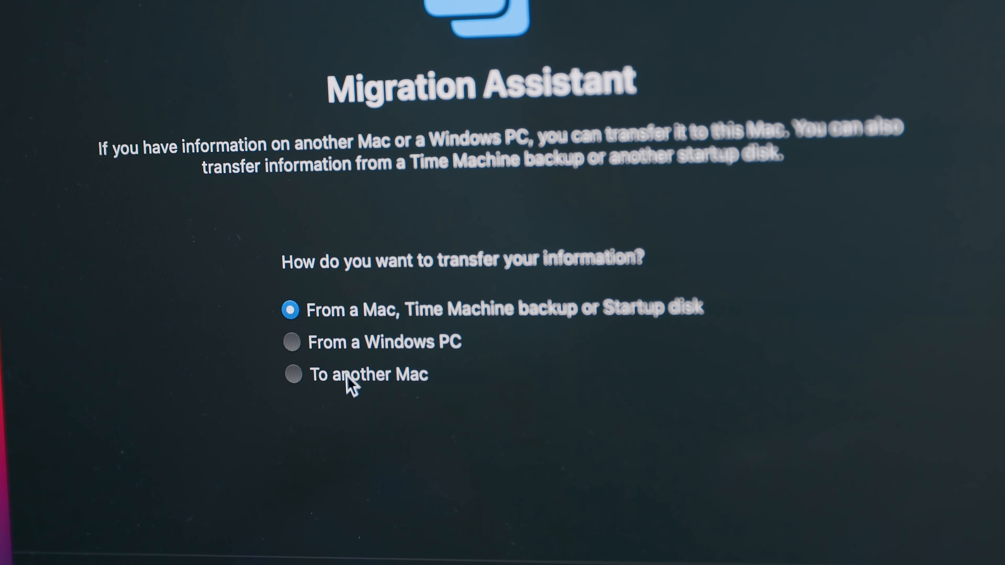
Choose 'From a Mac, Time Machine backup or Startup disk' as the transfer source
click(292, 377)
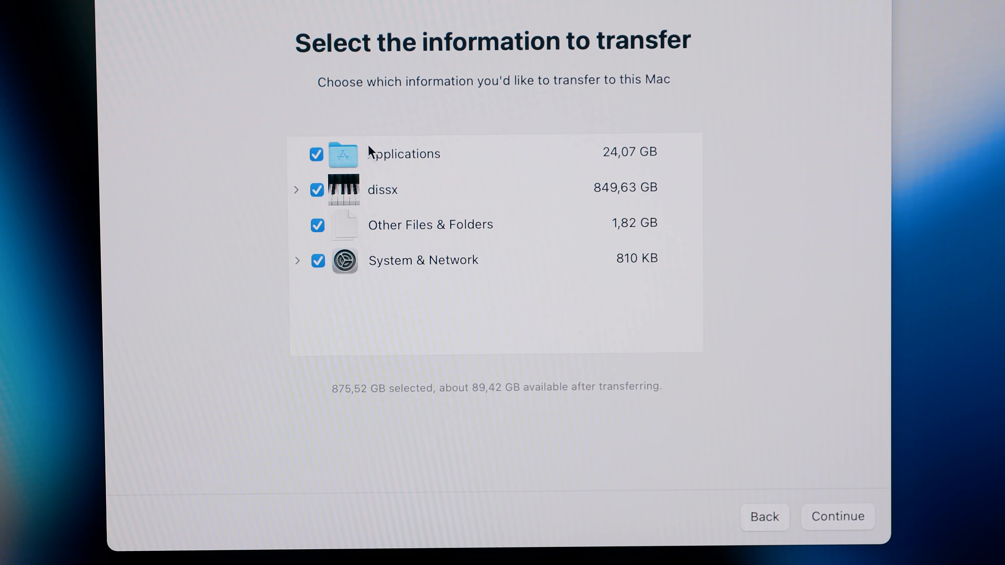
Expand the user account to inspect its folders in the transfer list
click(296, 190)
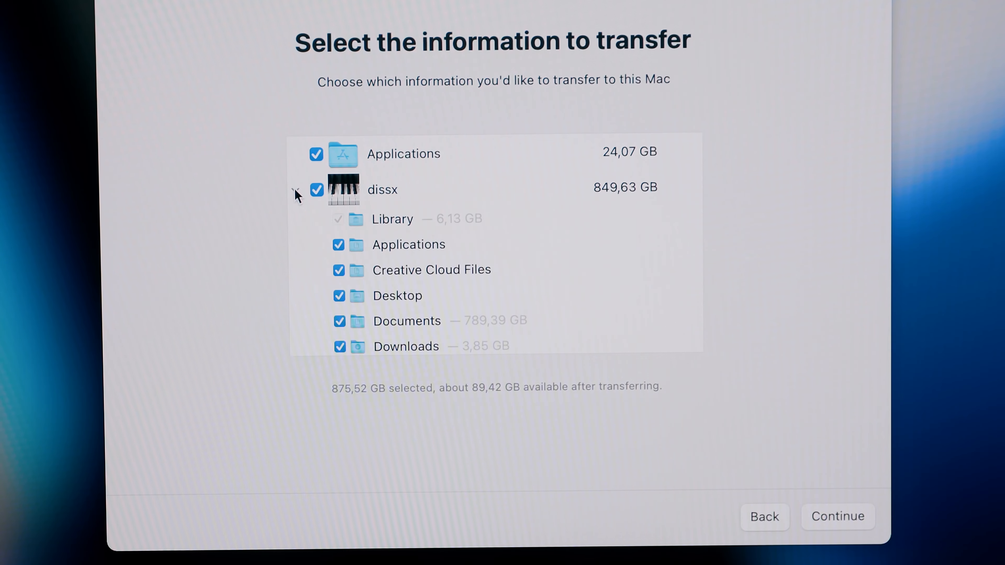
scroll(down, 3)
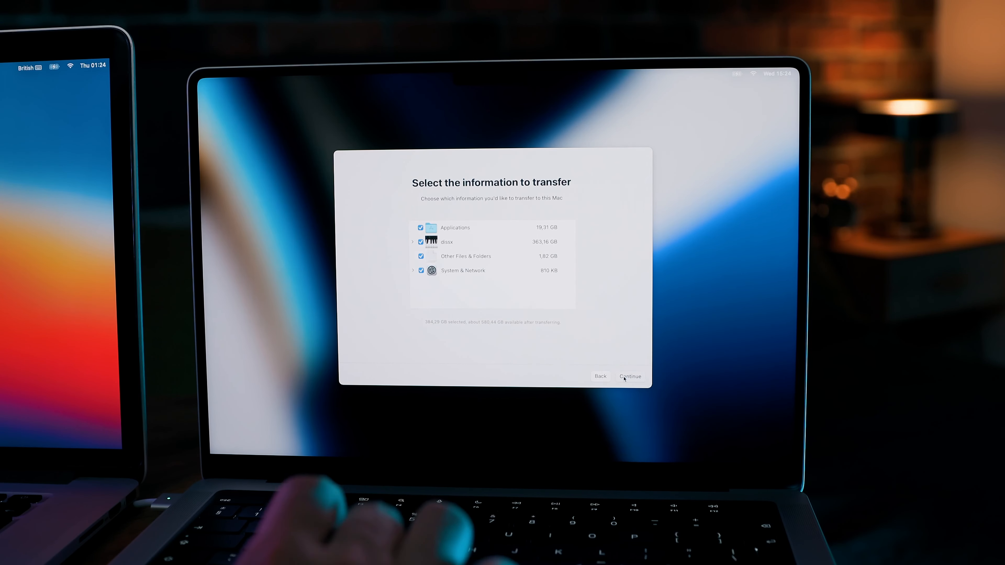
Set the migrated account's password, agree to the licence terms and begin the transfer
click(630, 377)
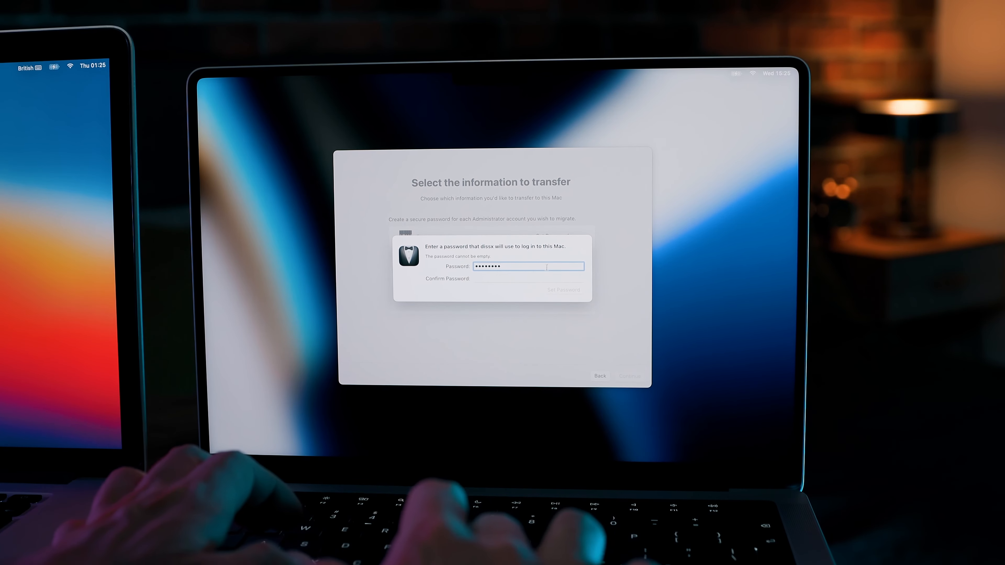
click(564, 290)
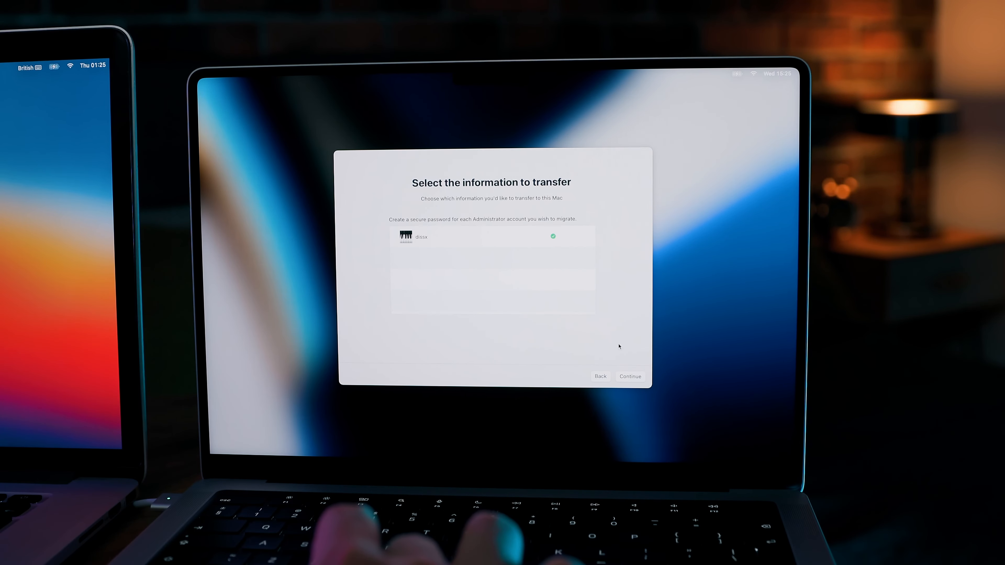
click(630, 377)
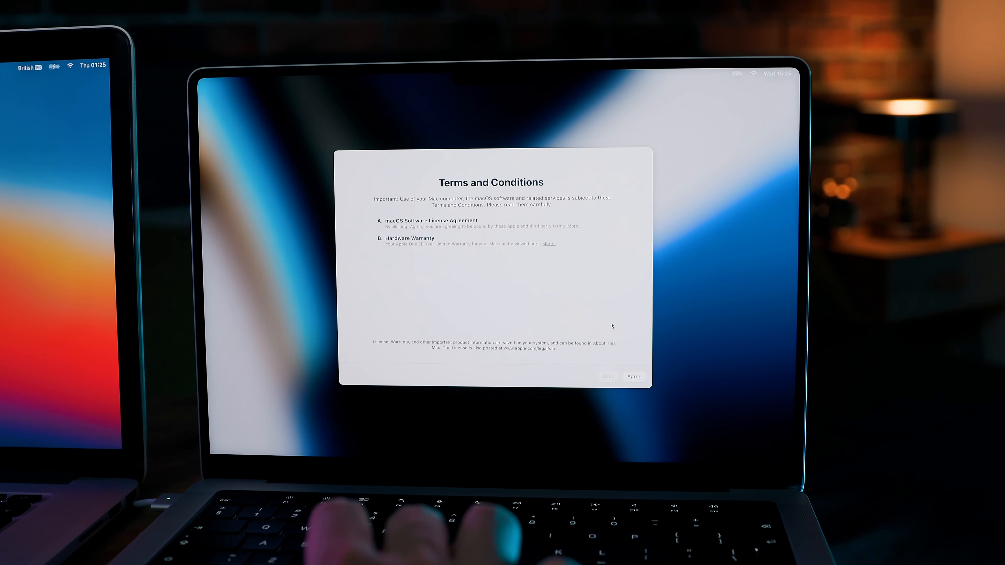
click(635, 377)
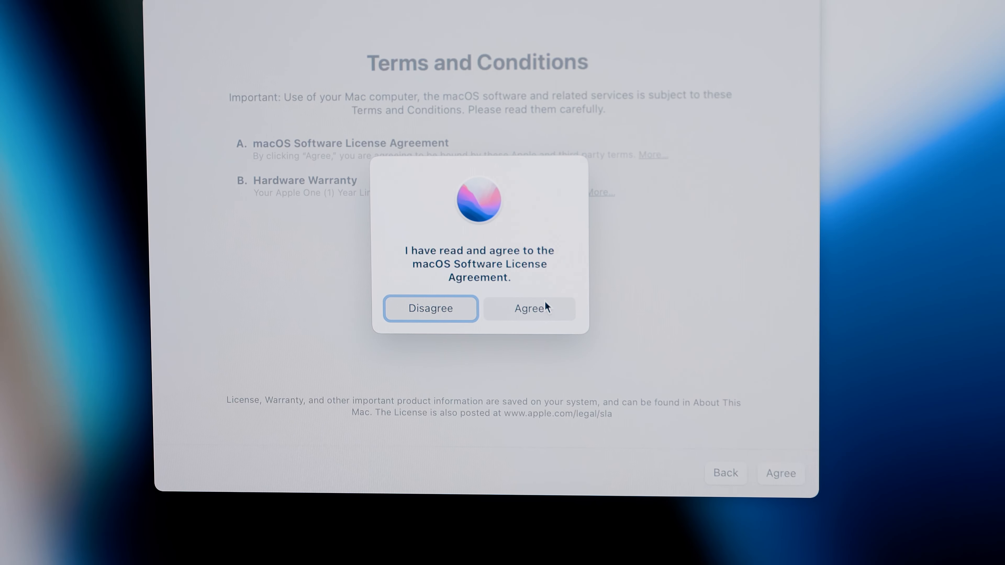
click(530, 308)
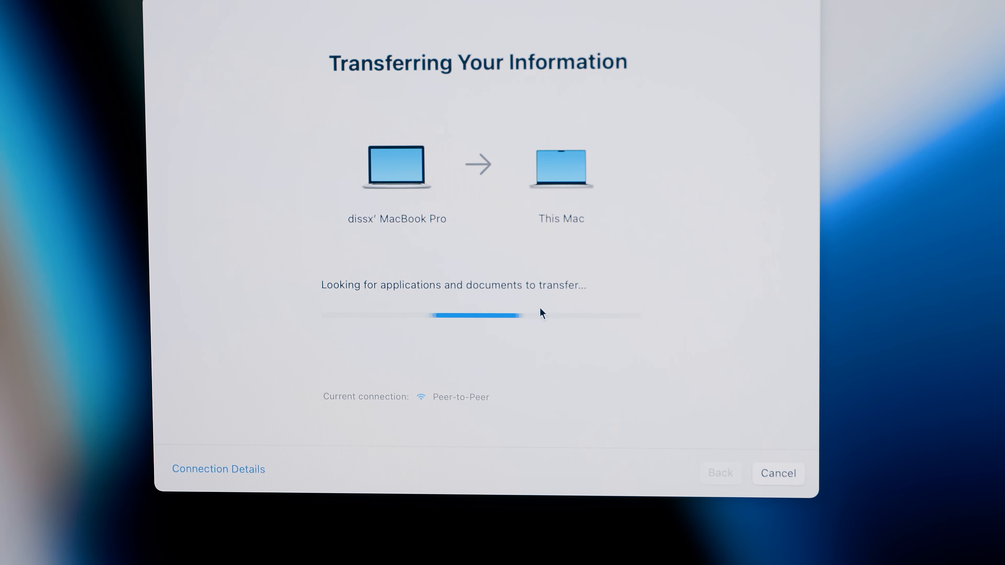